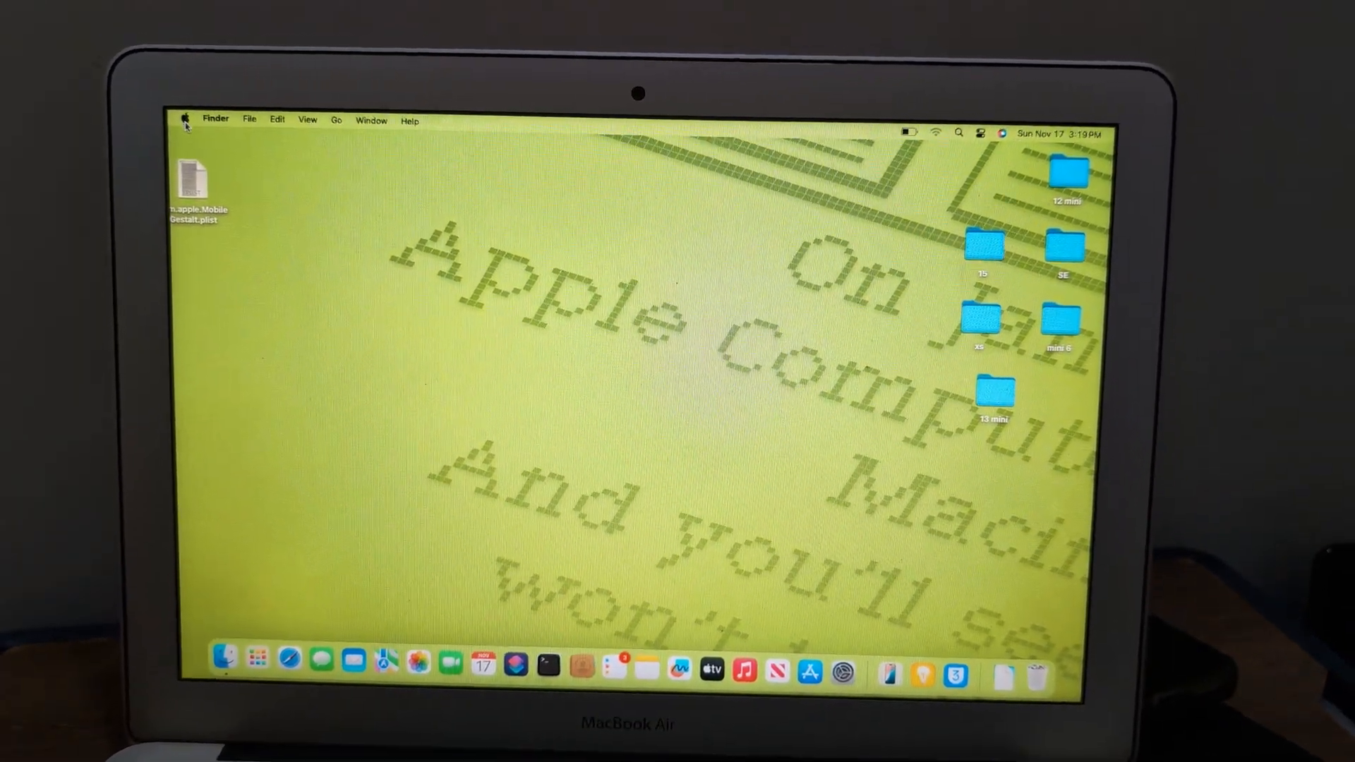
- Launch OpenCore Legacy Patcher from the Dock so the 2.1.2 update notice appears
left_click(188, 119)
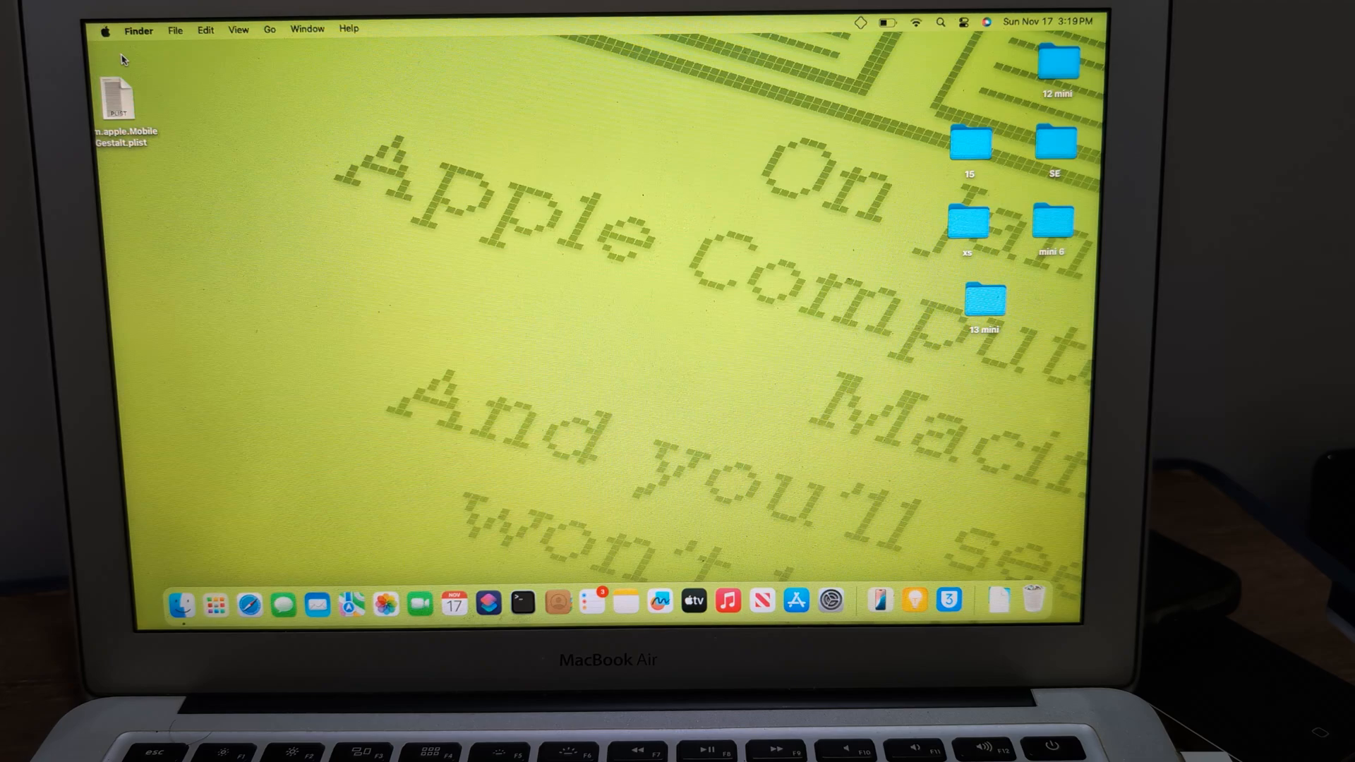
left_click(216, 604)
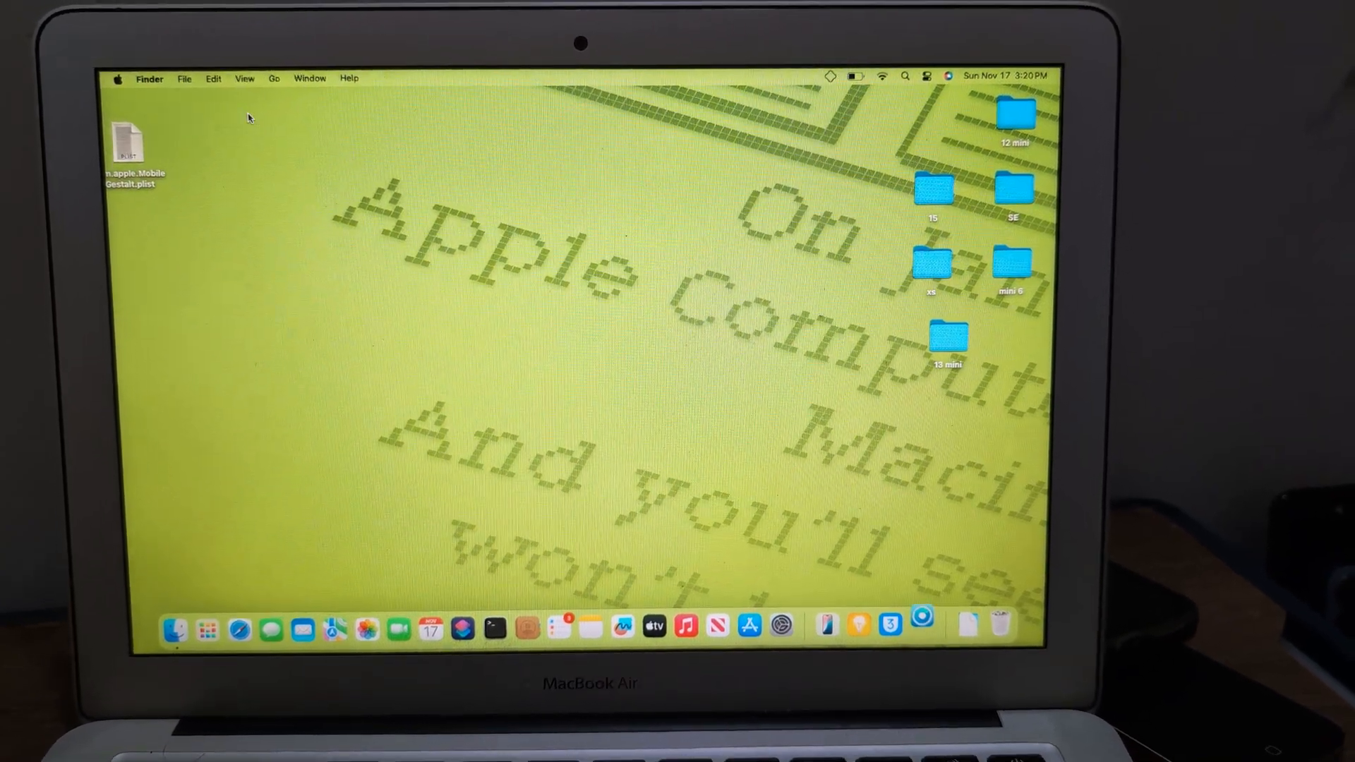
left_click(125, 78)
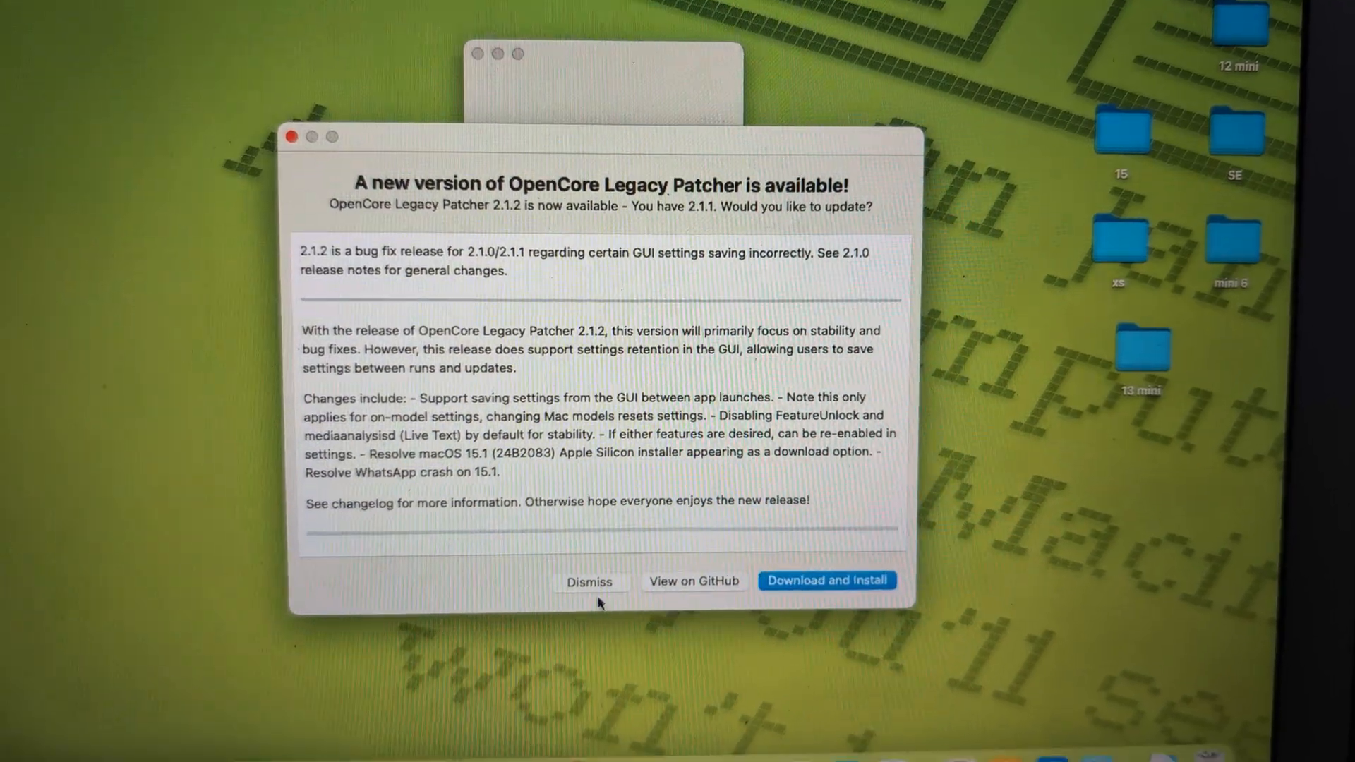
- Dismiss the 2.1.2 update, view the Support resources, and return to the 2.1.1 main menu
left_click(590, 581)
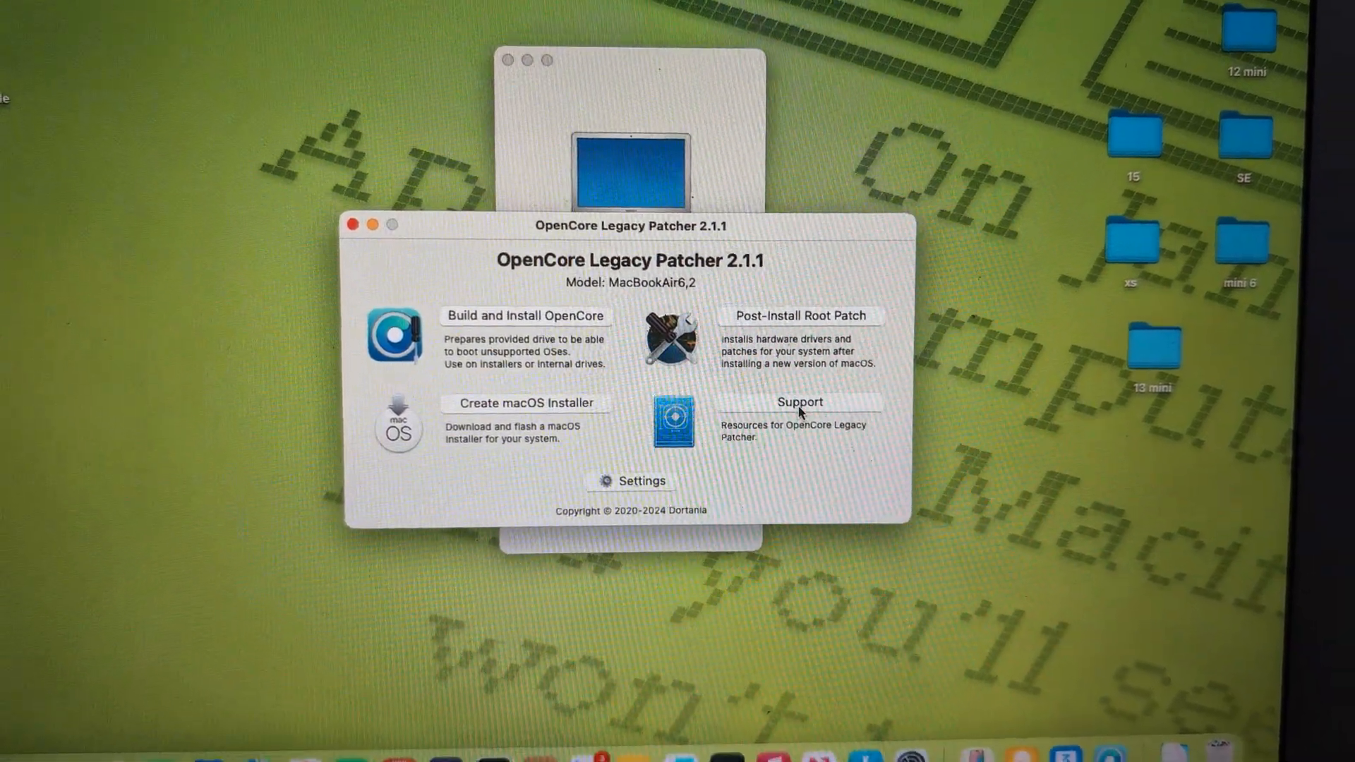
left_click(800, 401)
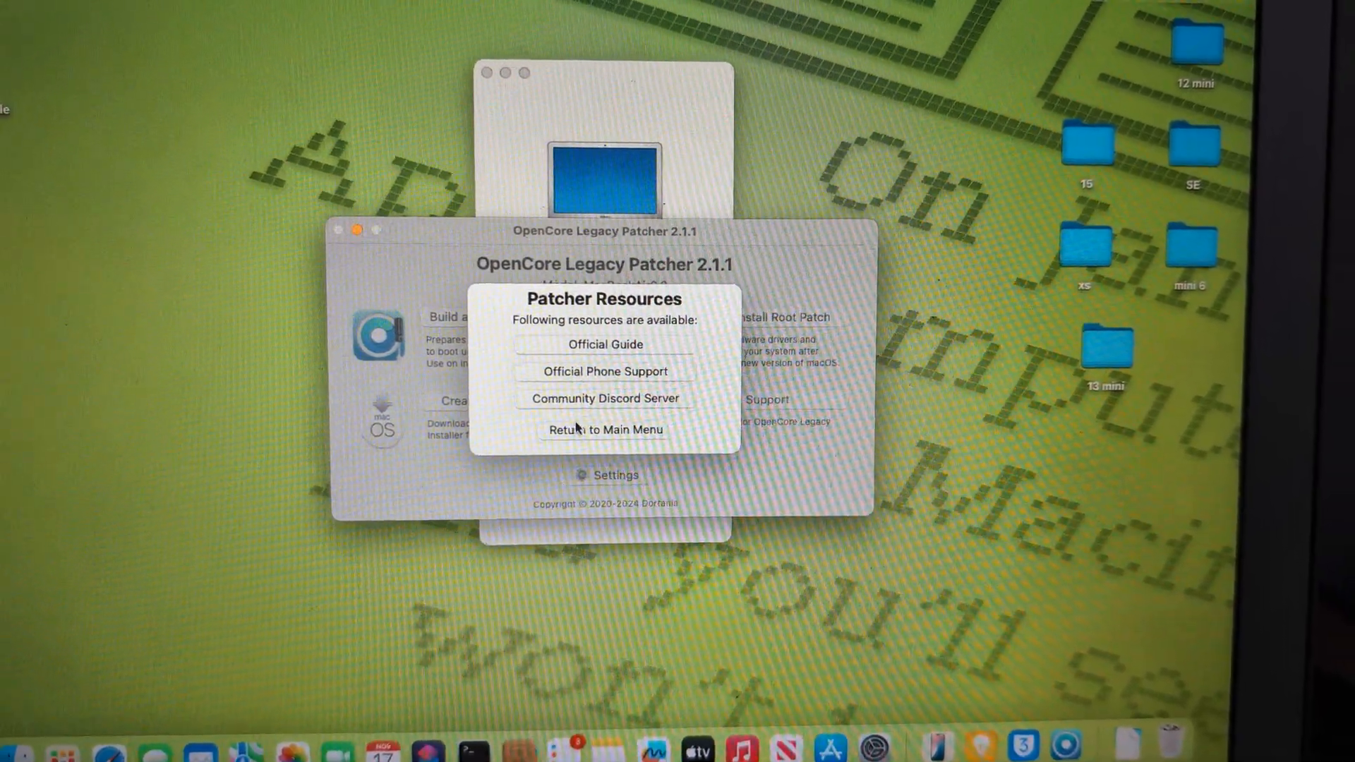
left_click(604, 429)
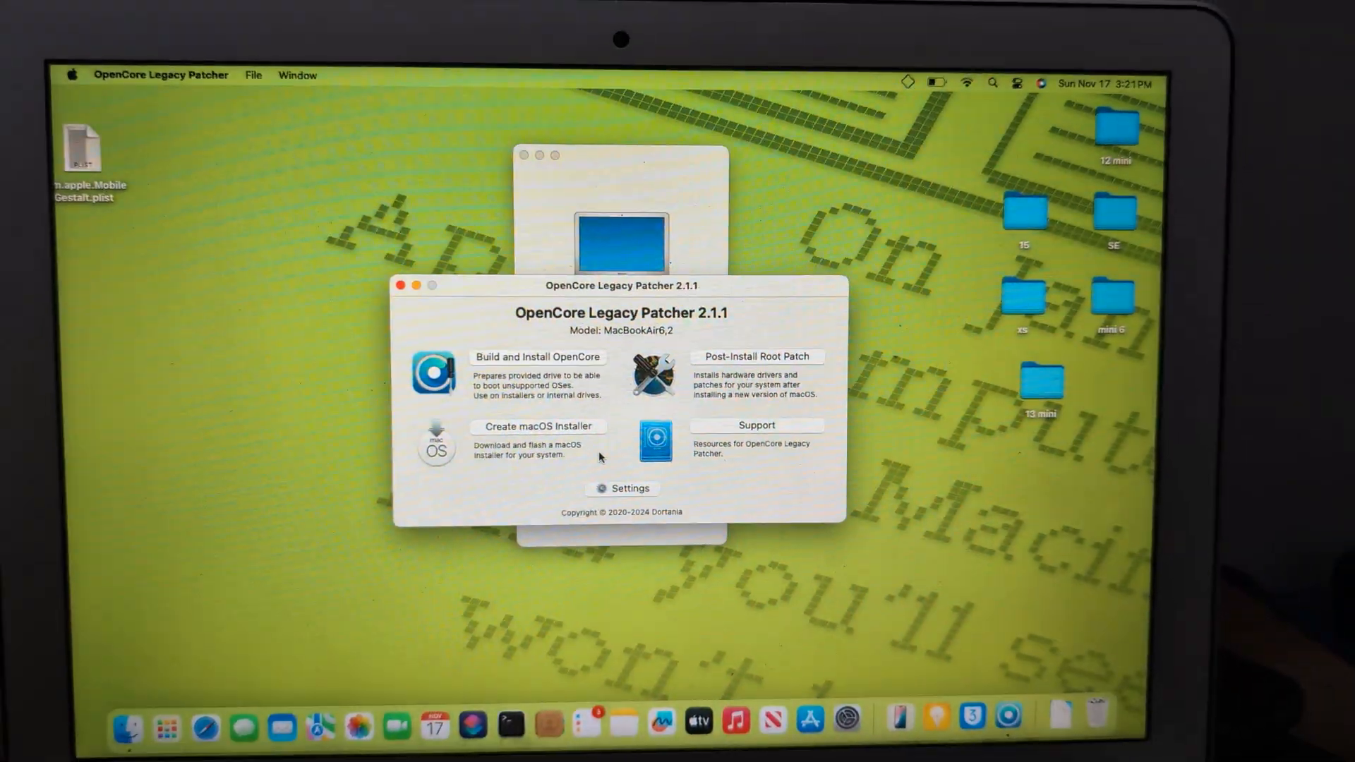